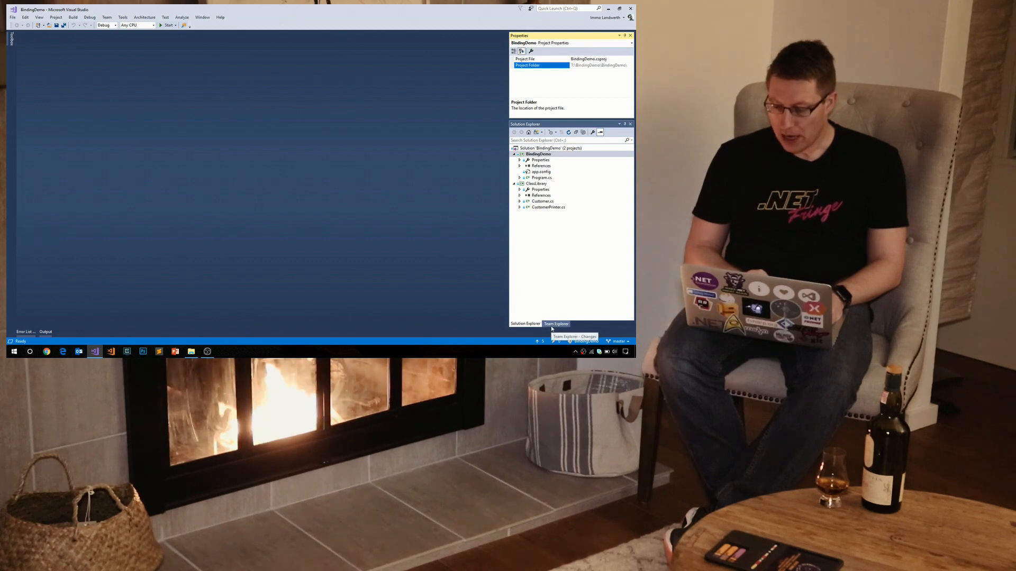
Open CustomerPrinter.cs from ClassLibrary, then BindingDemo's Program.cs in the editor
left_click(542, 201)
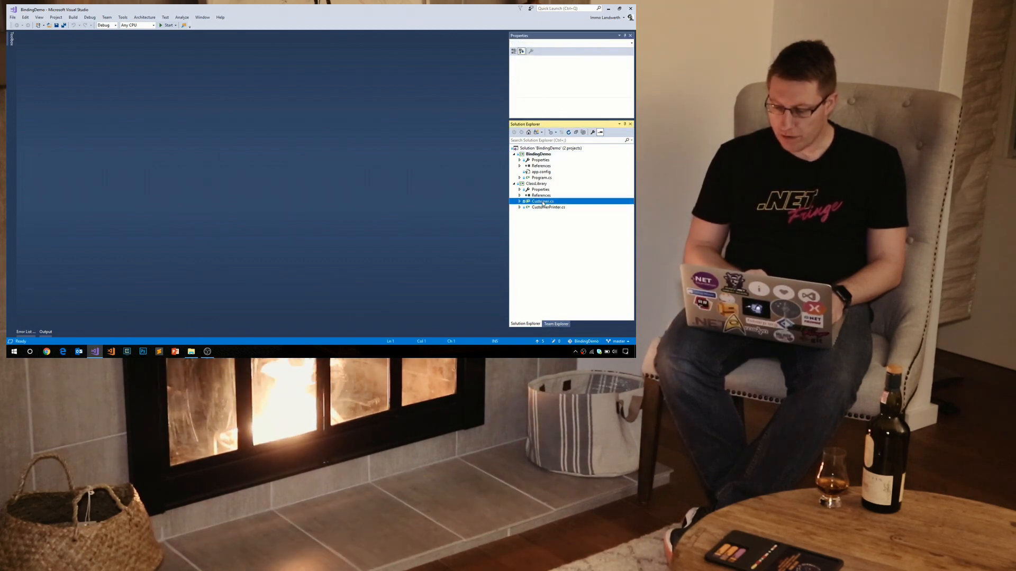
double_click(541, 201)
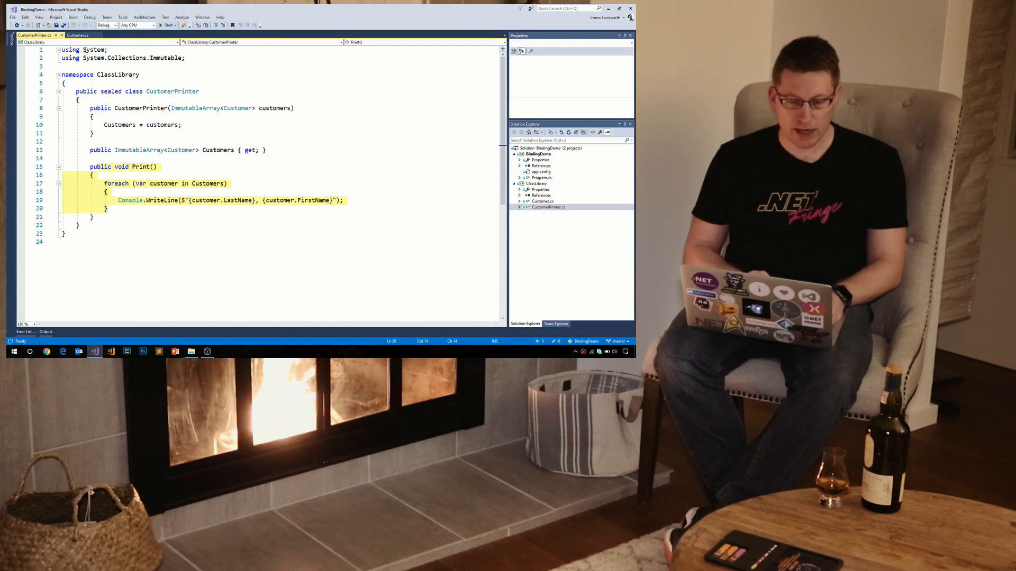
left_click(69, 35)
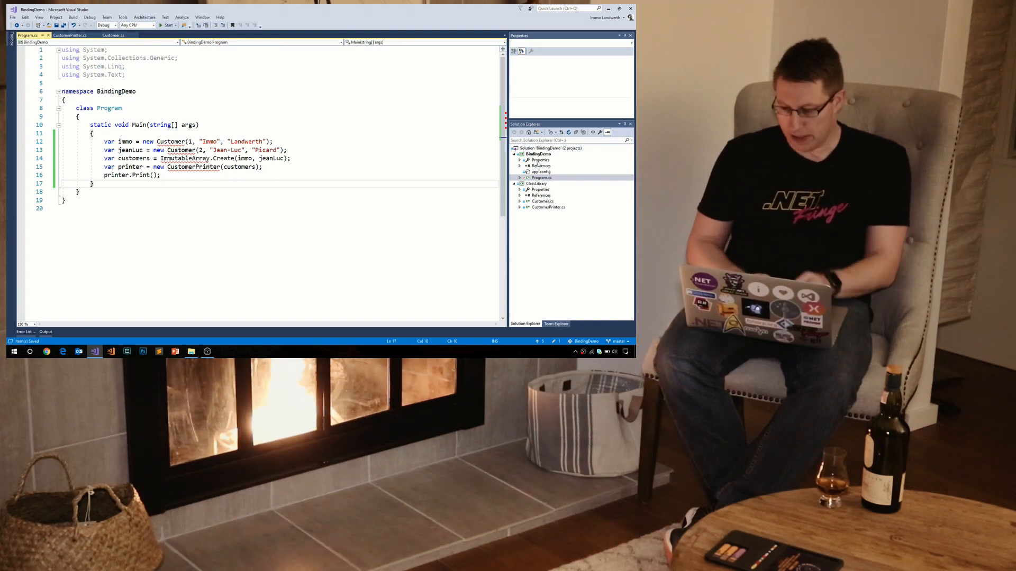
Install the System.Collections.Immutable NuGet package into BindingDemo via Browse, confirming the format dialog
left_click(541, 165)
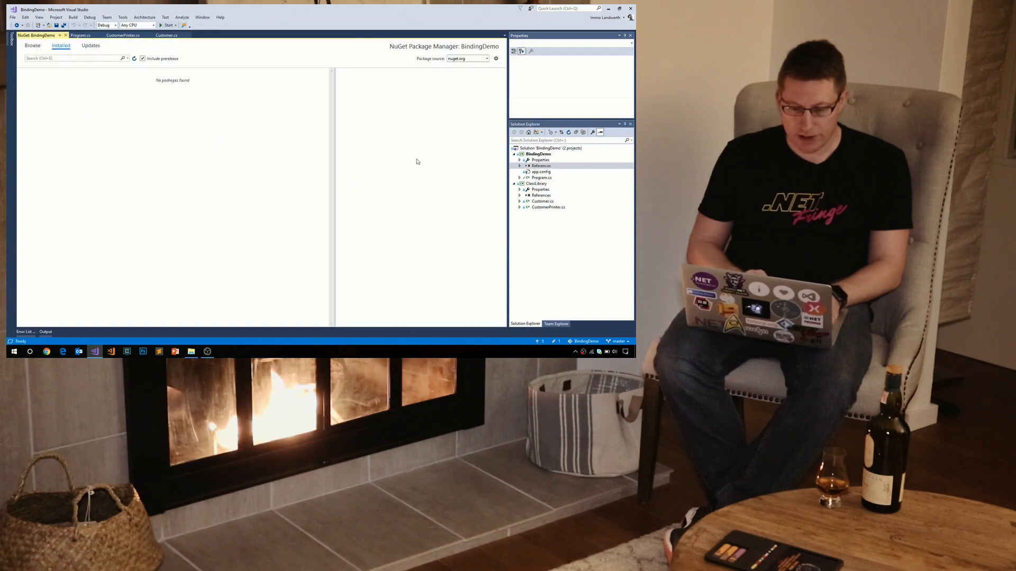
left_click(30, 45)
type("system.collections.immutable")
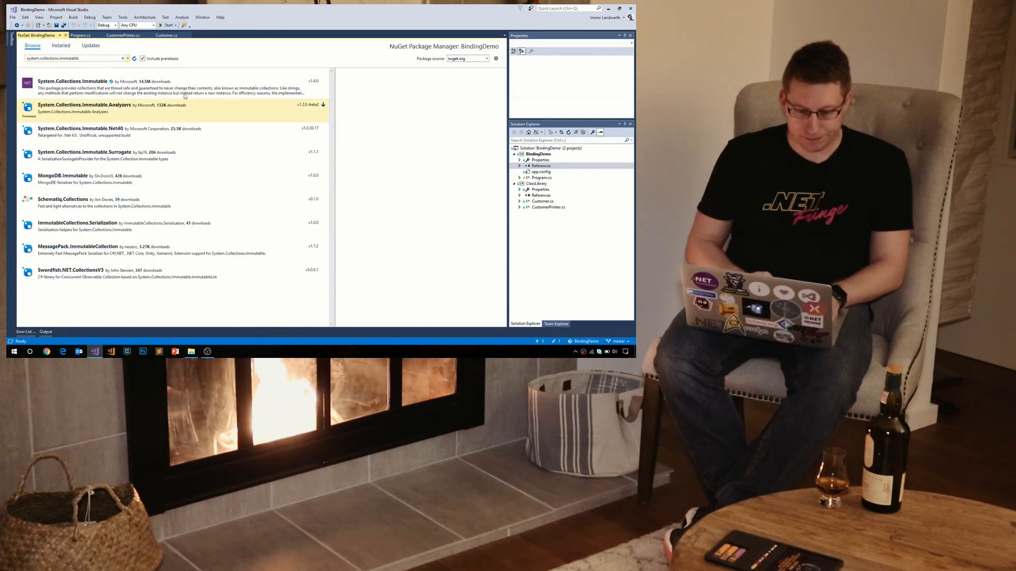
left_click(482, 94)
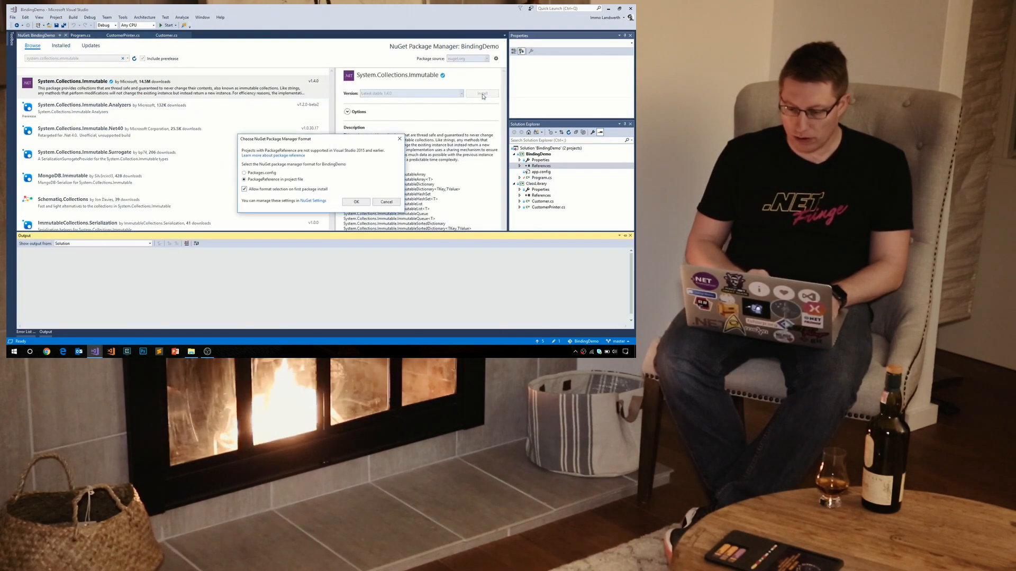
left_click(356, 201)
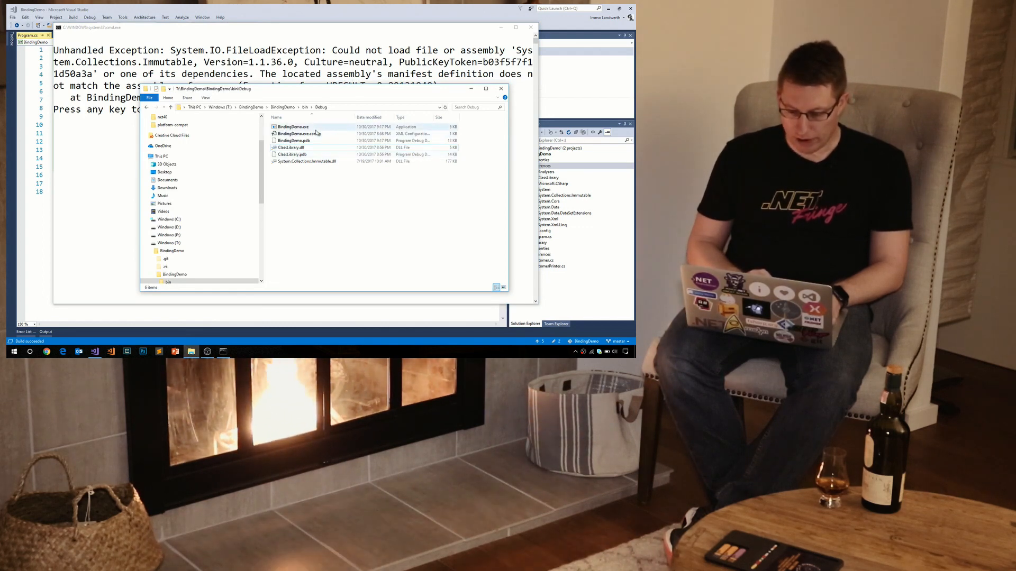
Select ClassLibrary.dll and the other output assemblies in bin\Debug to load into ILSpy
left_click(289, 147)
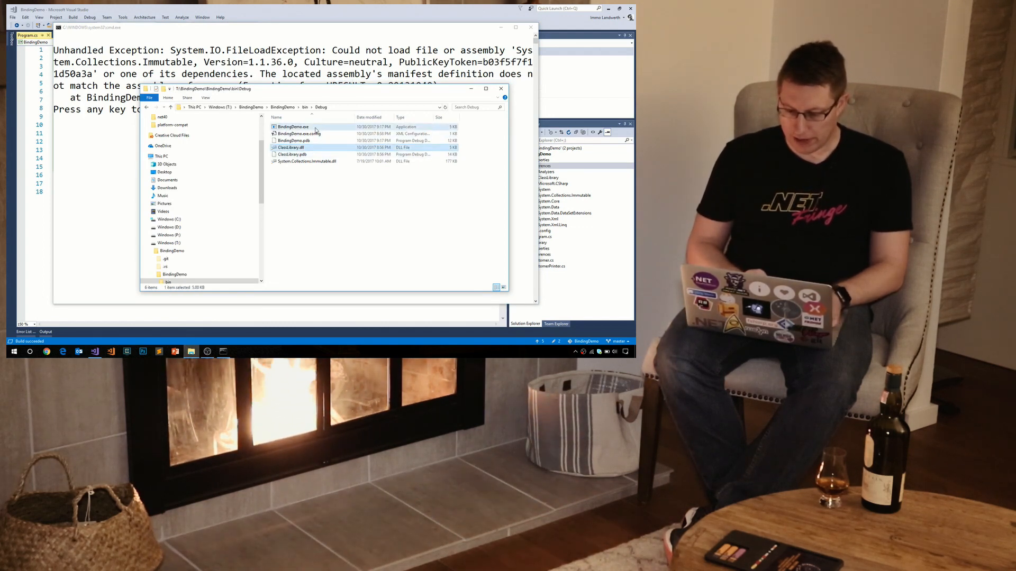
left_click(308, 161)
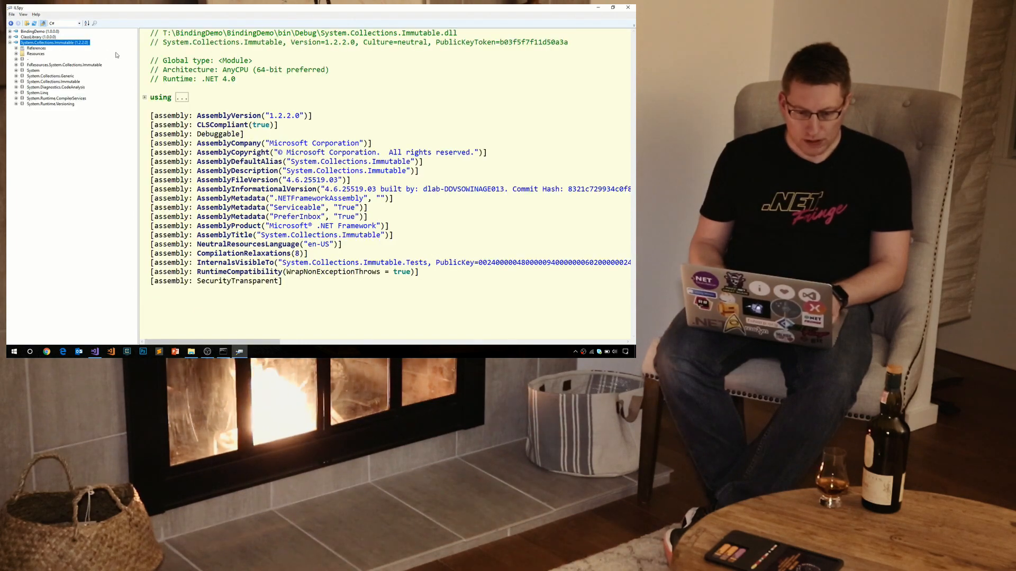
Expand ClassLibrary and BindingDemo references to reveal System.Collections.Immutable 1.2.2.0 versus the demanded 1.1.36.0
left_click(13, 42)
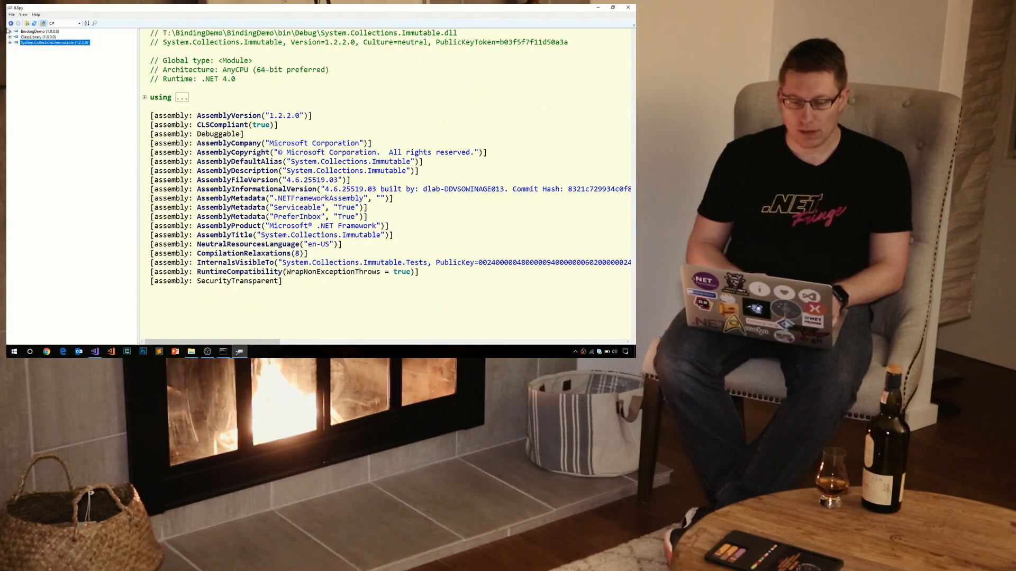
left_click(30, 36)
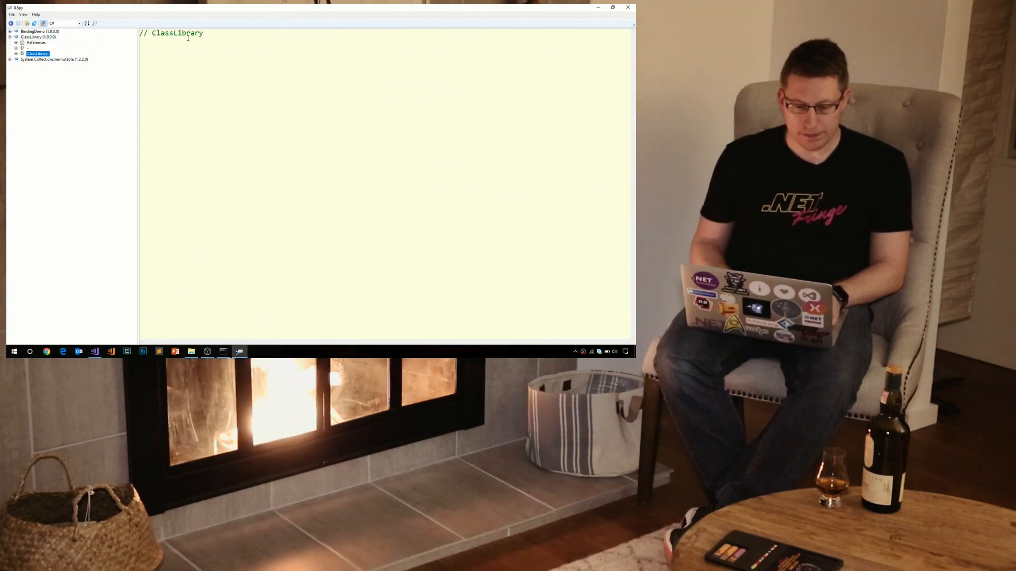
left_click(30, 43)
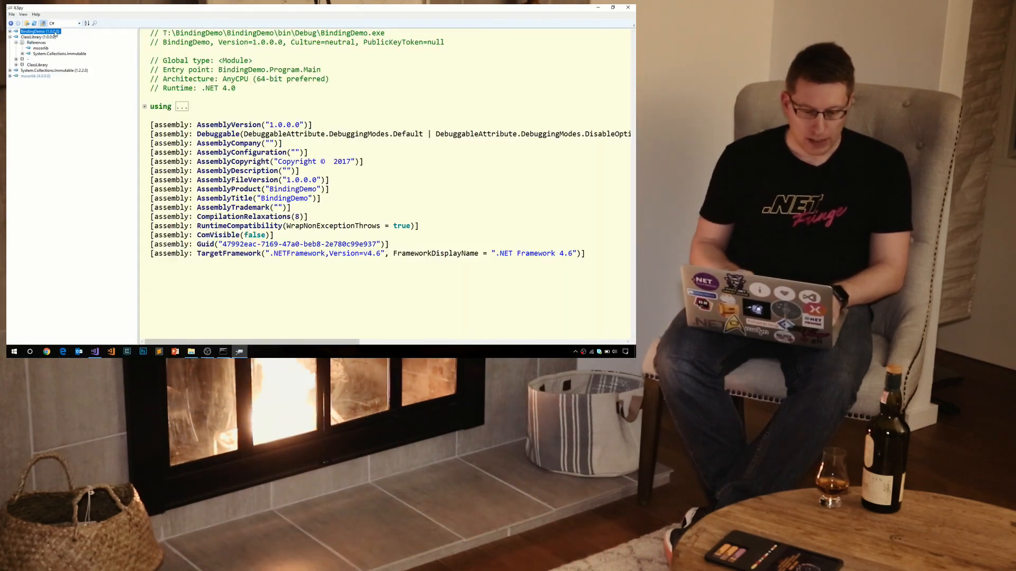
left_click(6, 32)
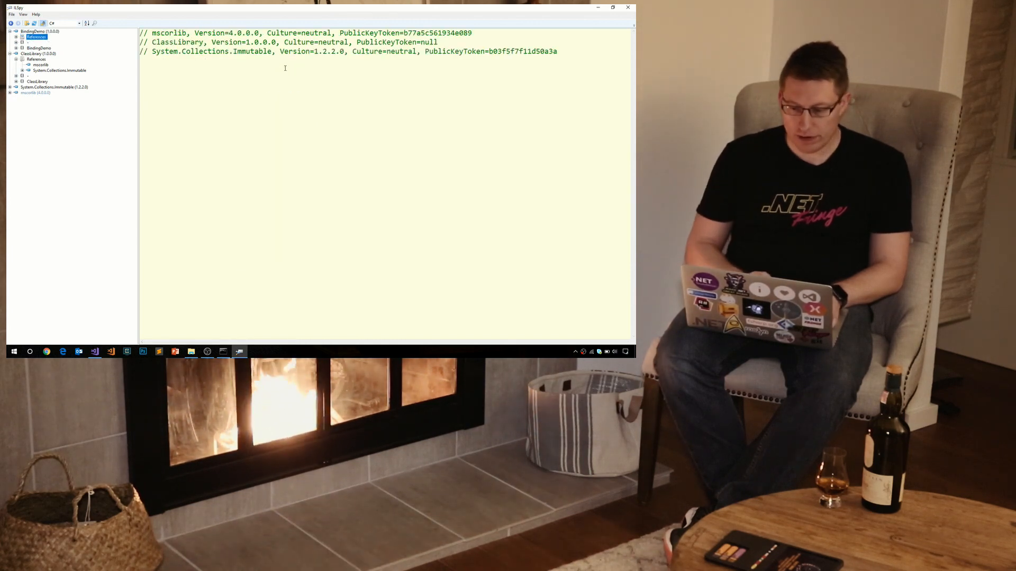
double_click(327, 51)
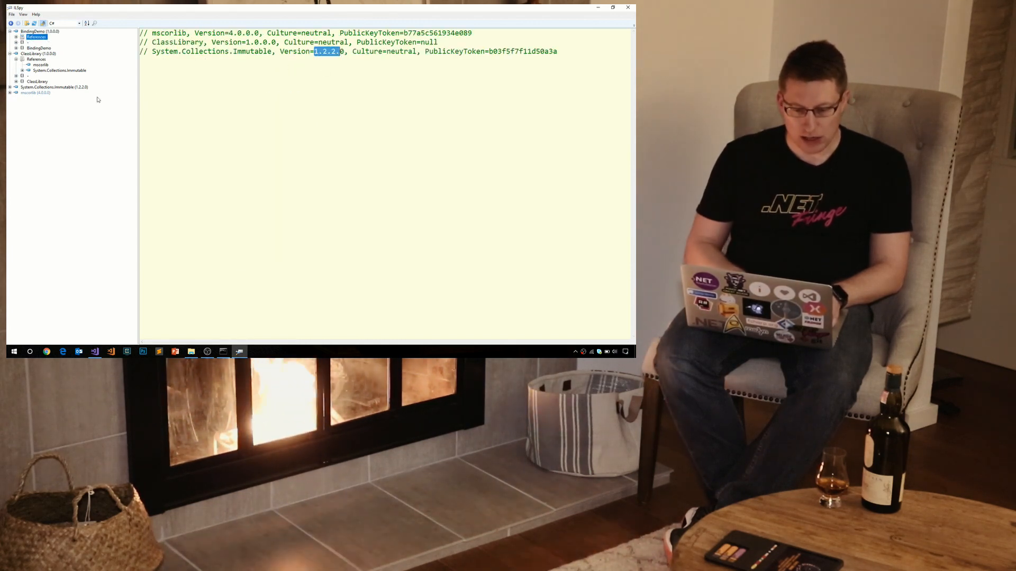
left_click(51, 87)
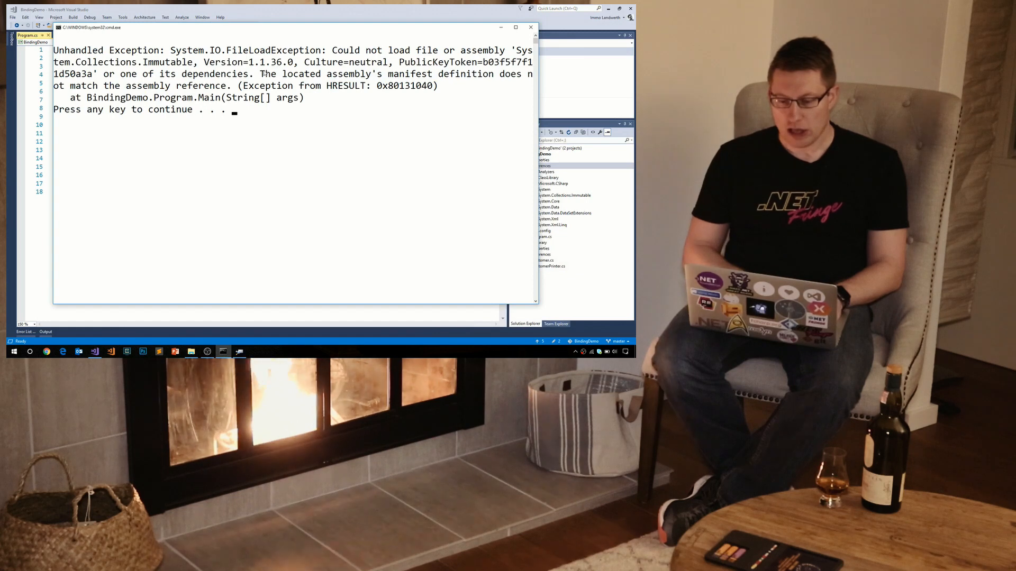
left_click_drag(258, 73, 521, 73)
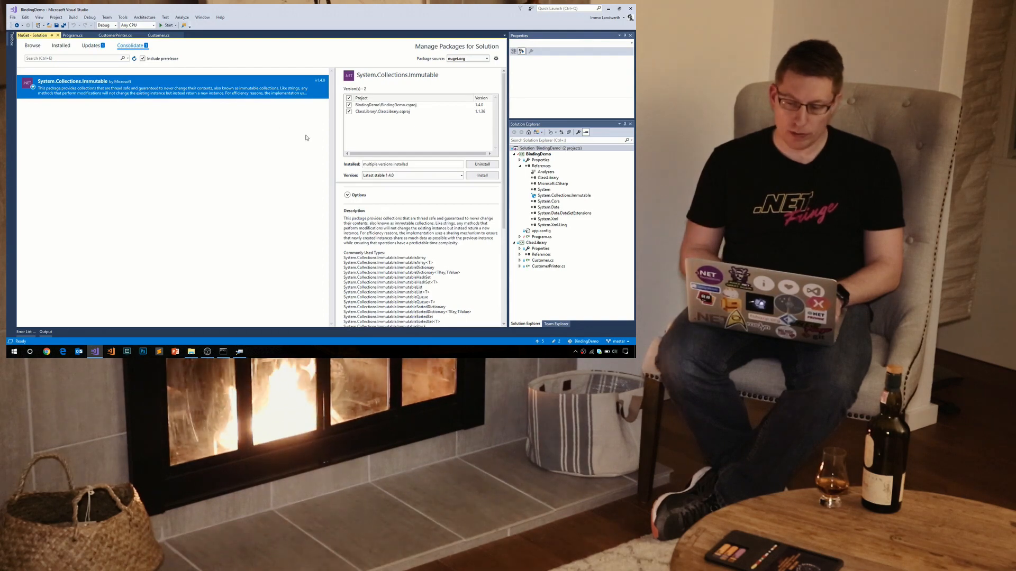
Mark the BindingDemo project in the Consolidate view for System.Collections.Immutable
left_click(406, 105)
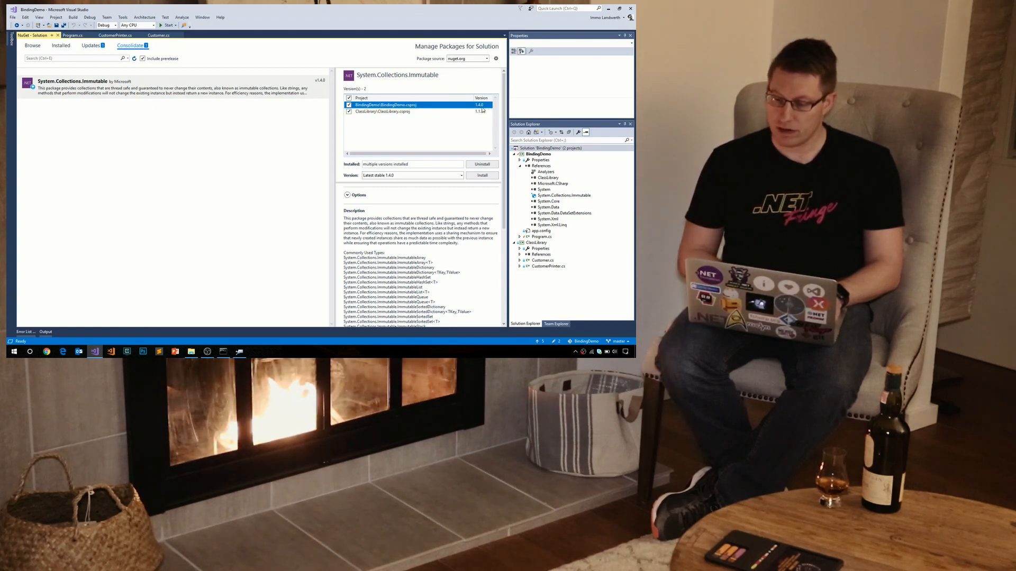
left_click(403, 111)
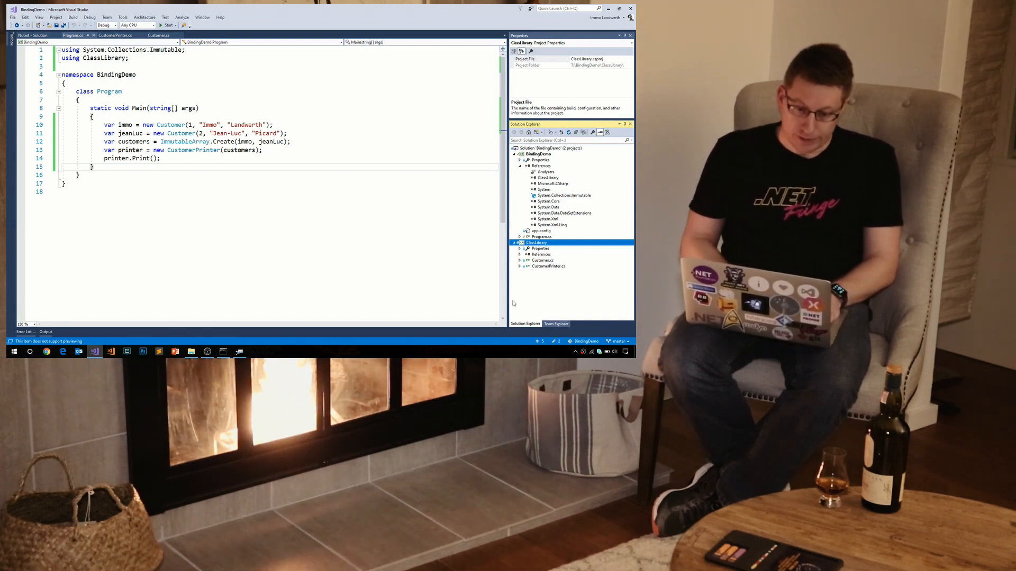
Collapse BindingDemo's References and bring up the project's context menu
left_click(541, 165)
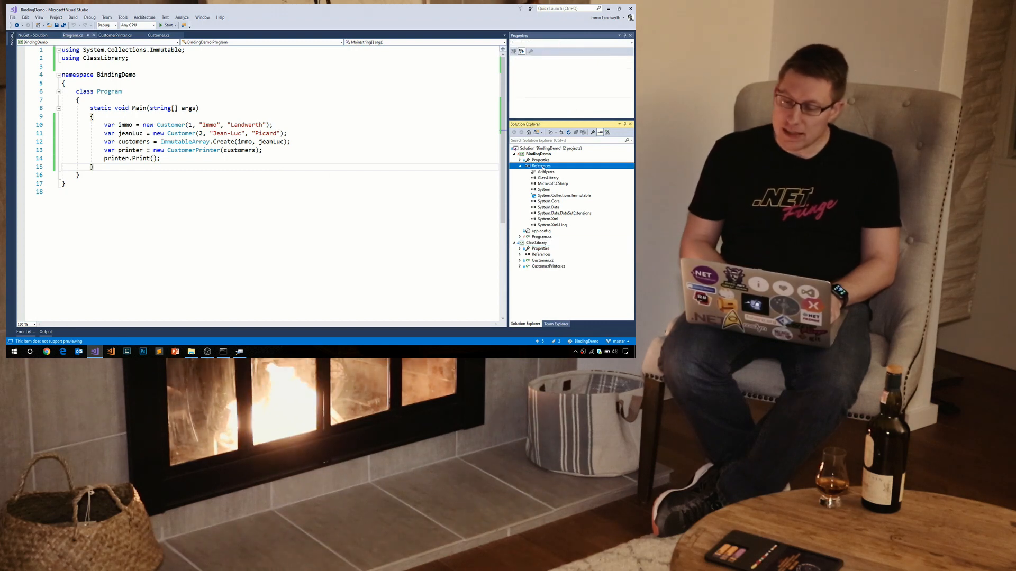
left_click(520, 166)
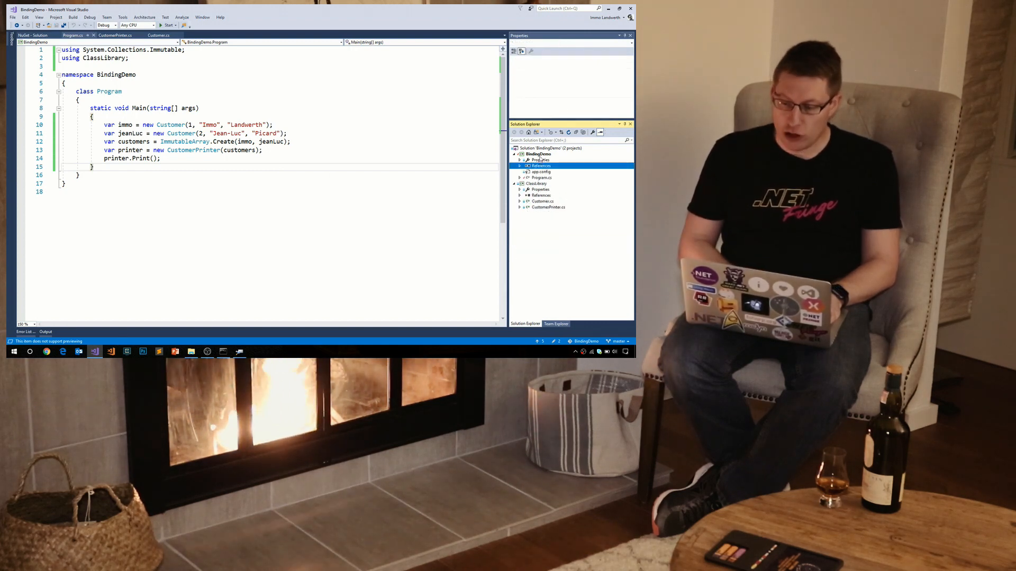
right_click(538, 154)
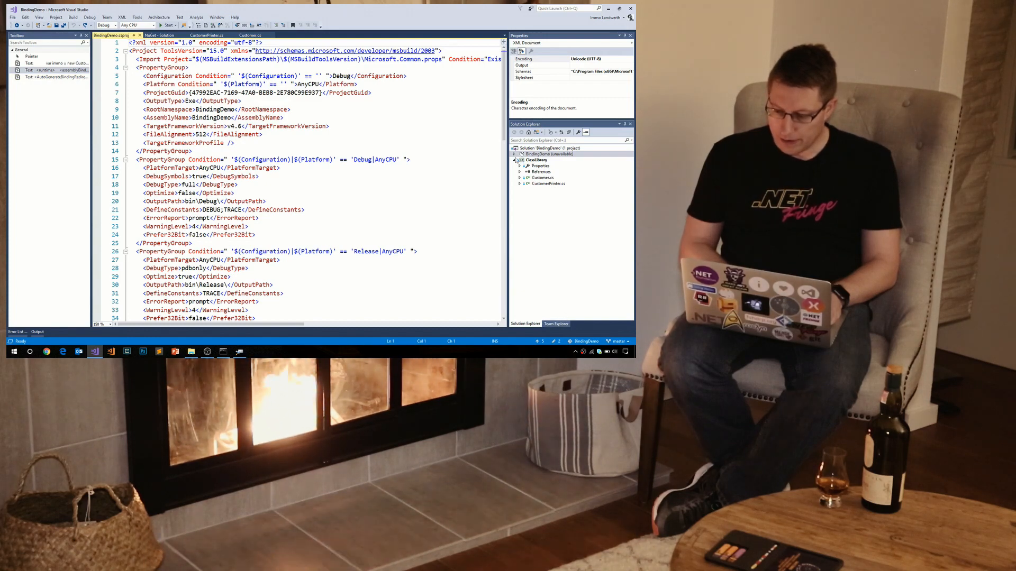
Edit the unloaded project's files and select the redirect's newVersion 1.2.2.0 in app.config
right_click(548, 154)
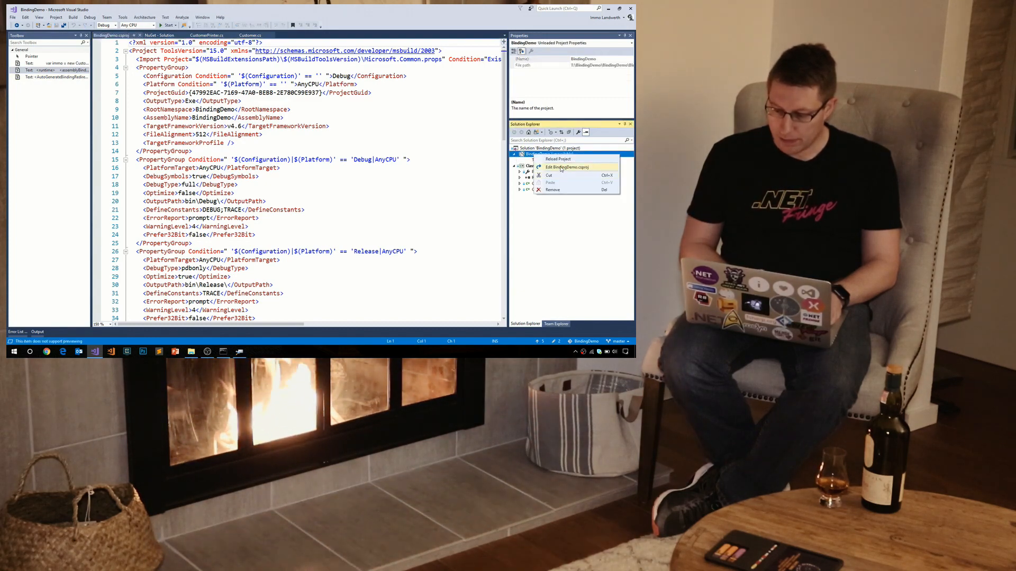
left_click(568, 166)
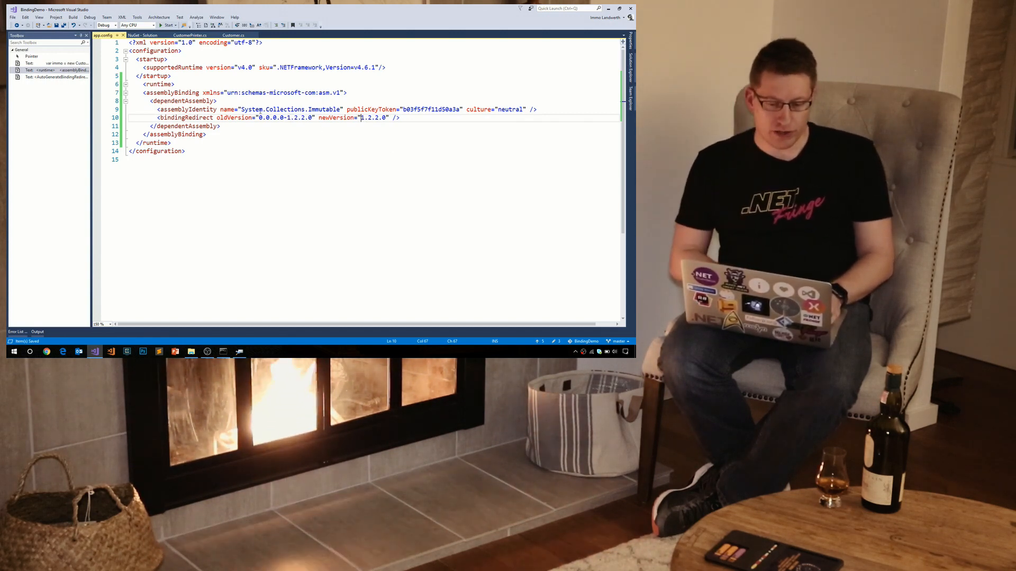
double_click(286, 118)
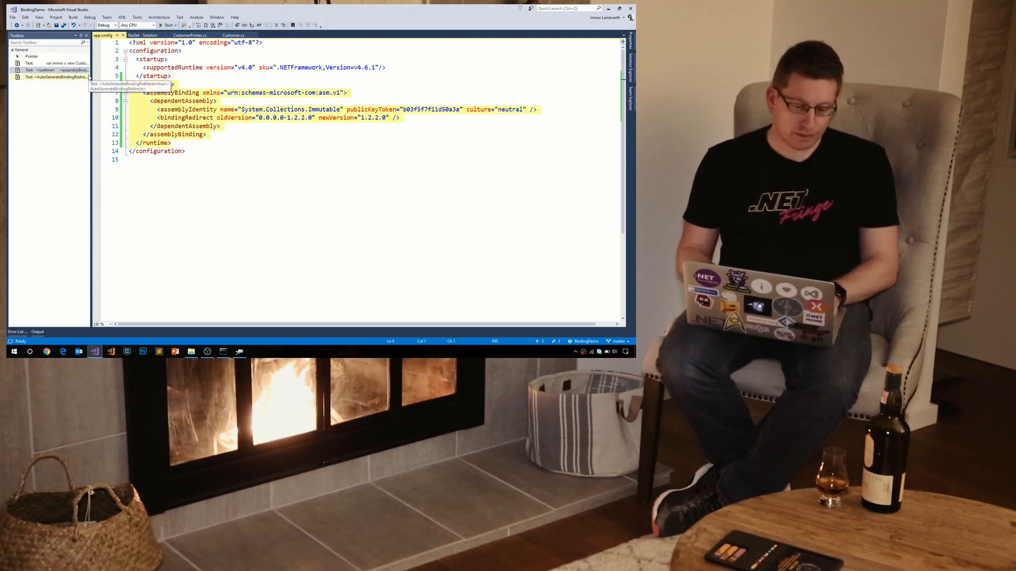
Delete the manual <runtime> redirect block, unload BindingDemo and reopen BindingDemo.csproj for editing
key("Delete")
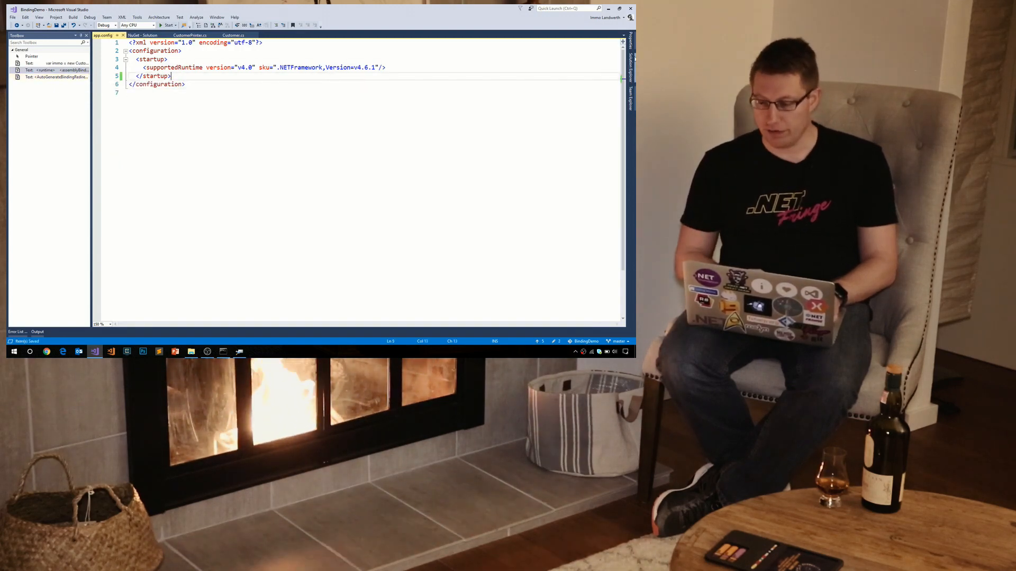
right_click(569, 65)
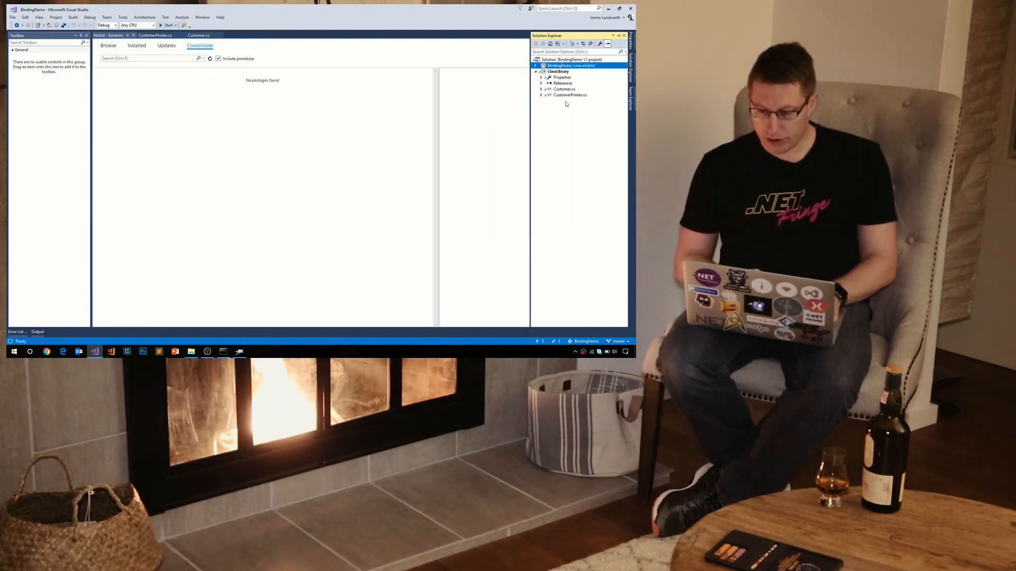
right_click(570, 65)
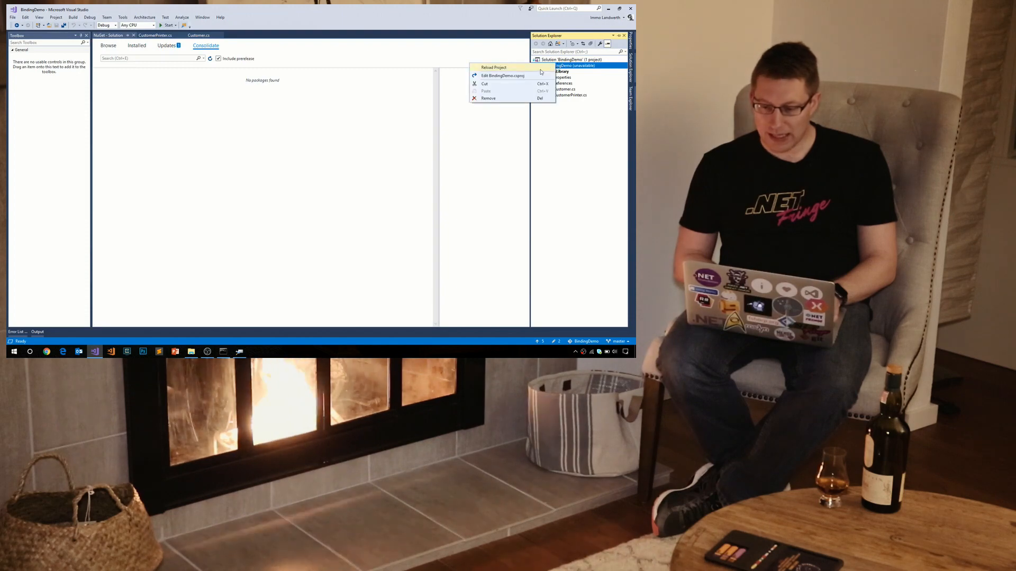
left_click(504, 75)
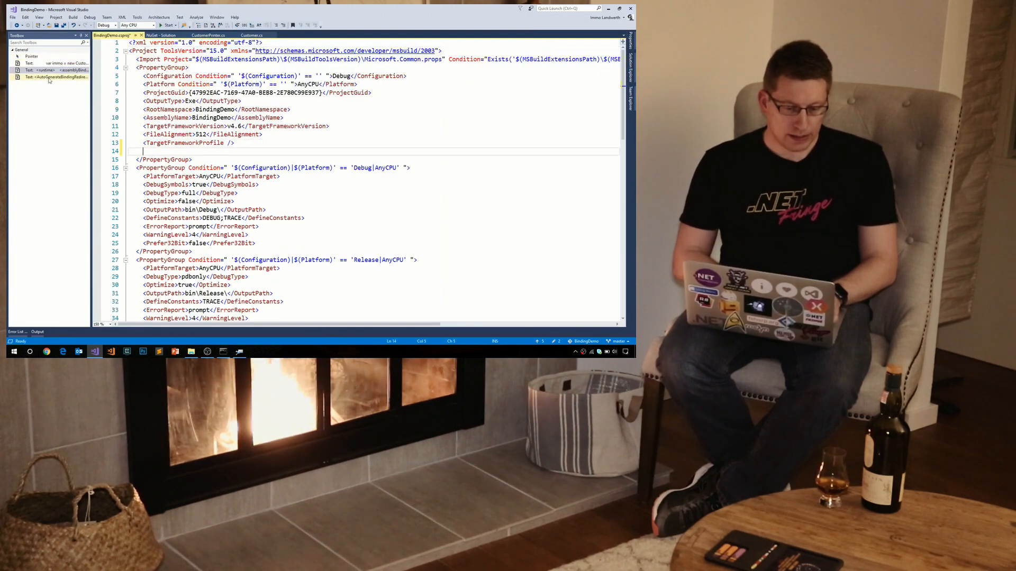
Add <AutoGenerateBindingRedirects>true</AutoGenerateBindingRedirects> after TargetFrameworkProfile
type("<AutoGenerateBindingRedirects>true</AutoGenerateBindingRedirects>")
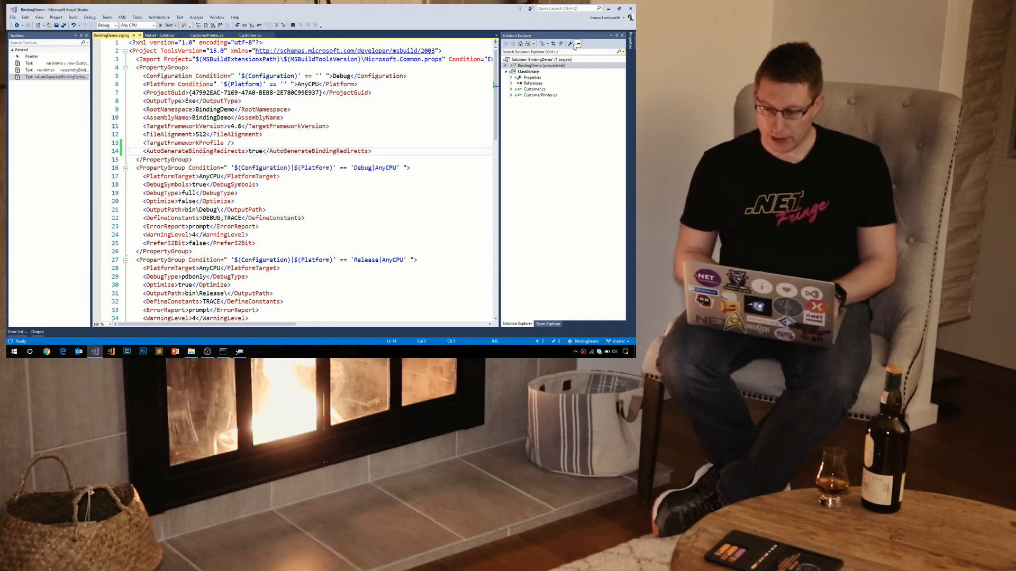
Reload the BindingDemo project and build it
right_click(532, 65)
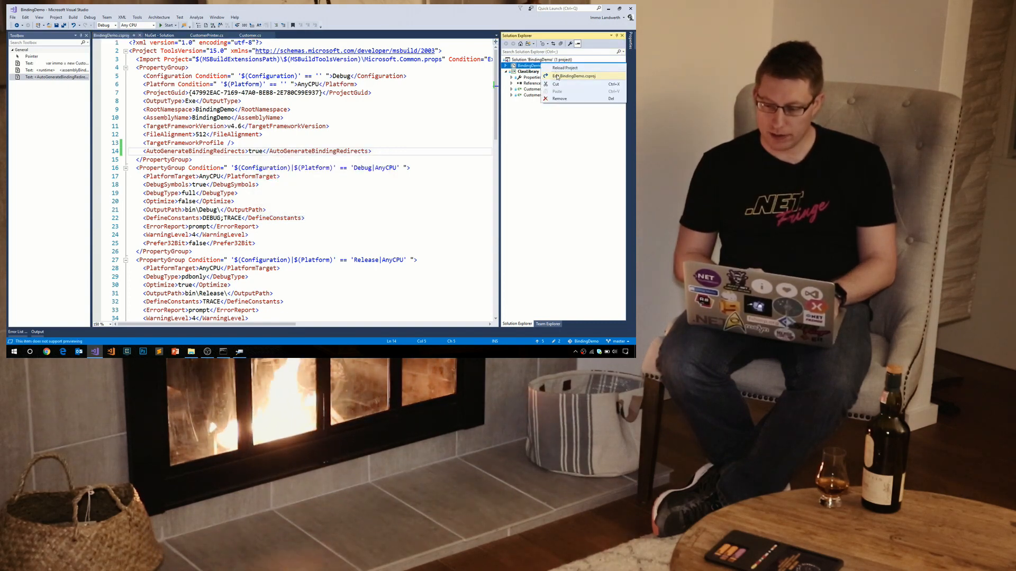
left_click(574, 76)
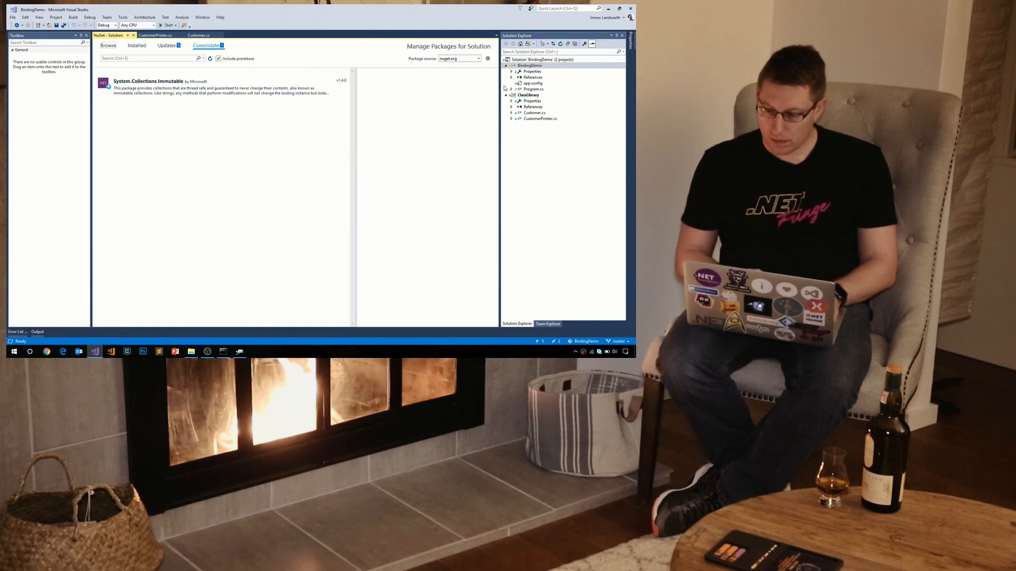
left_click(529, 65)
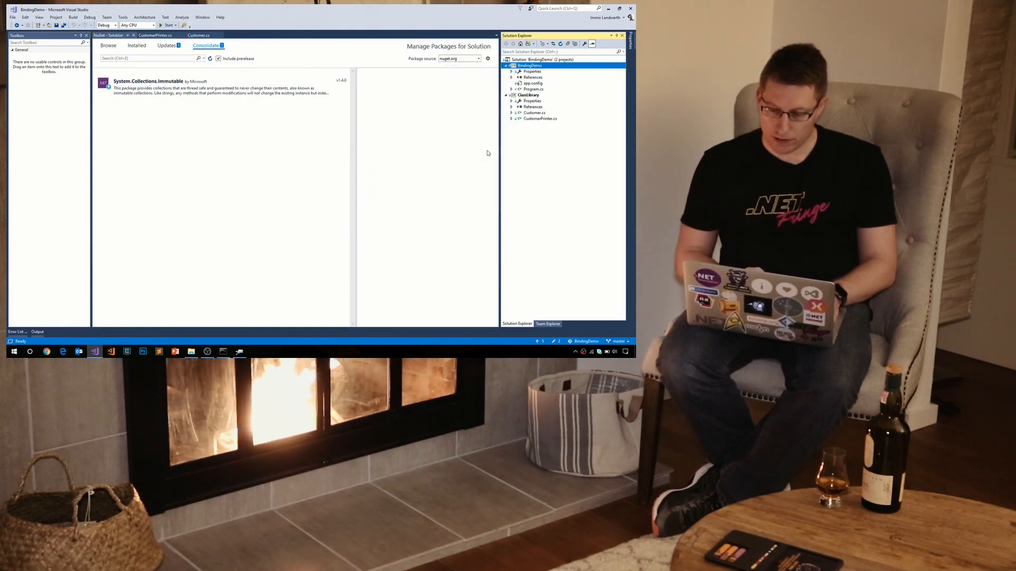
left_click(167, 25)
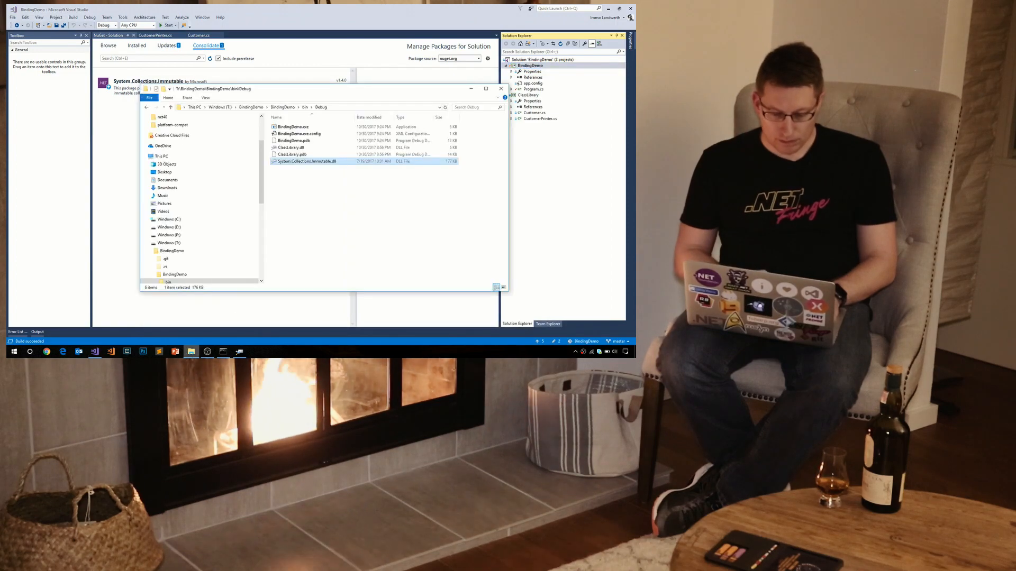
Open the generated BindingDemo.exe.config from bin\Debug in File Explorer
left_click(300, 133)
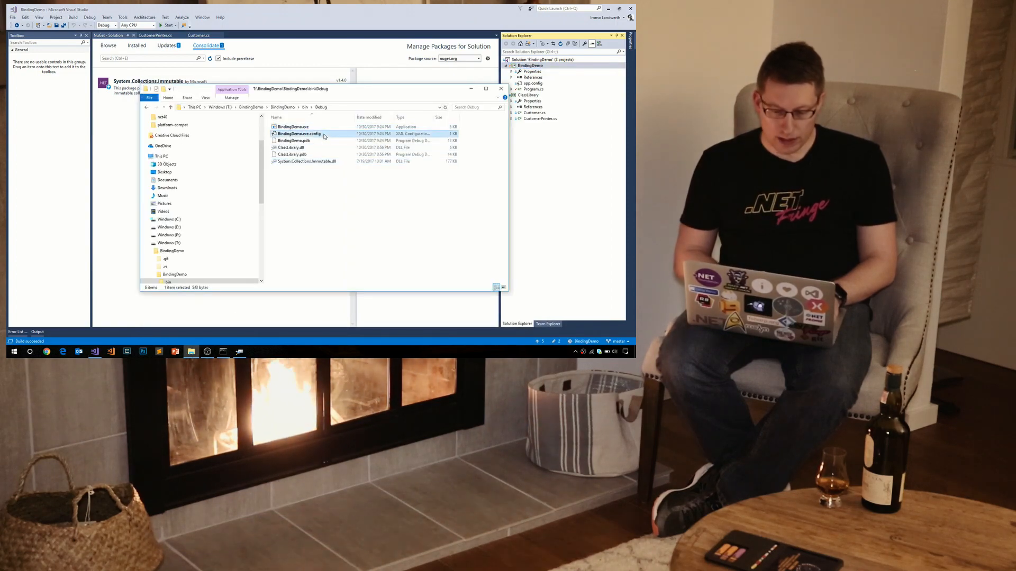
double_click(297, 133)
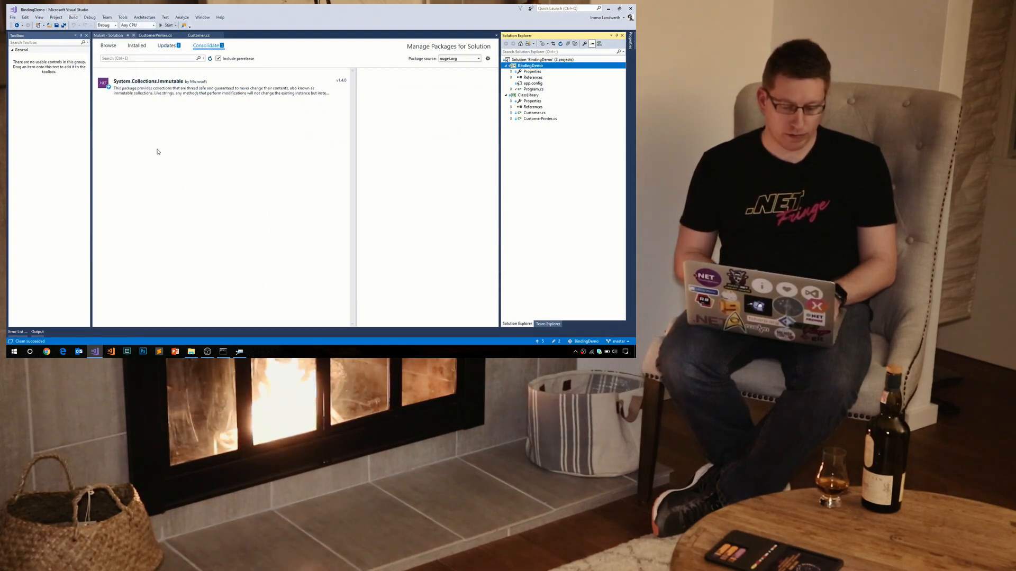
Run BindingDemo to confirm both customers print, view the generated exe.config, and open app.config
left_click(164, 25)
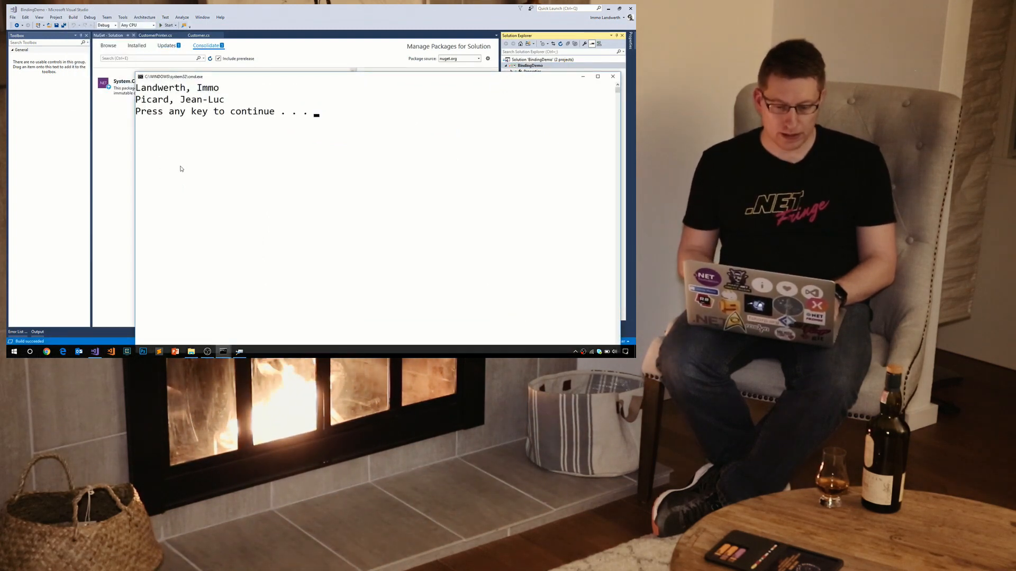
right_click(289, 133)
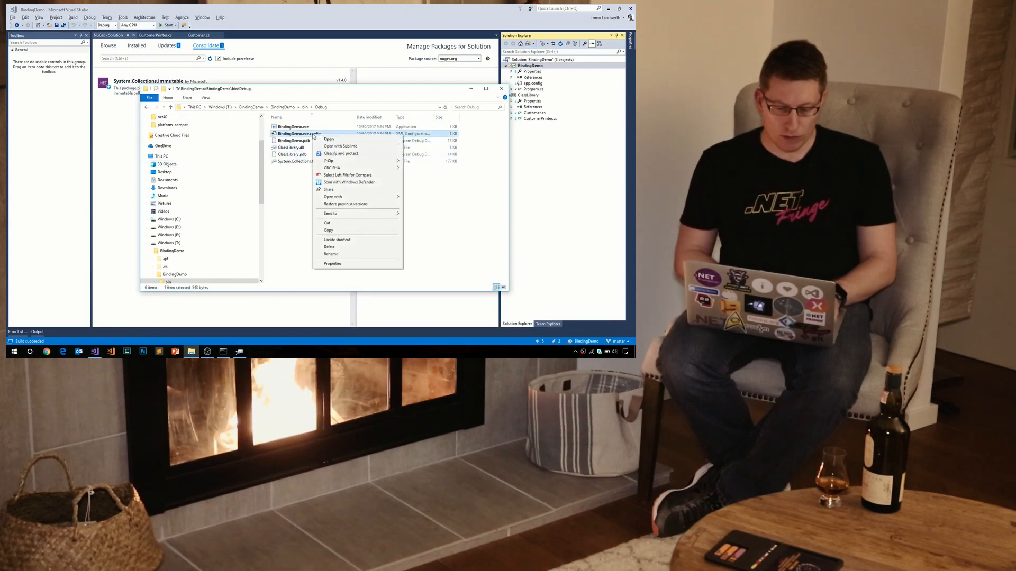
left_click(340, 146)
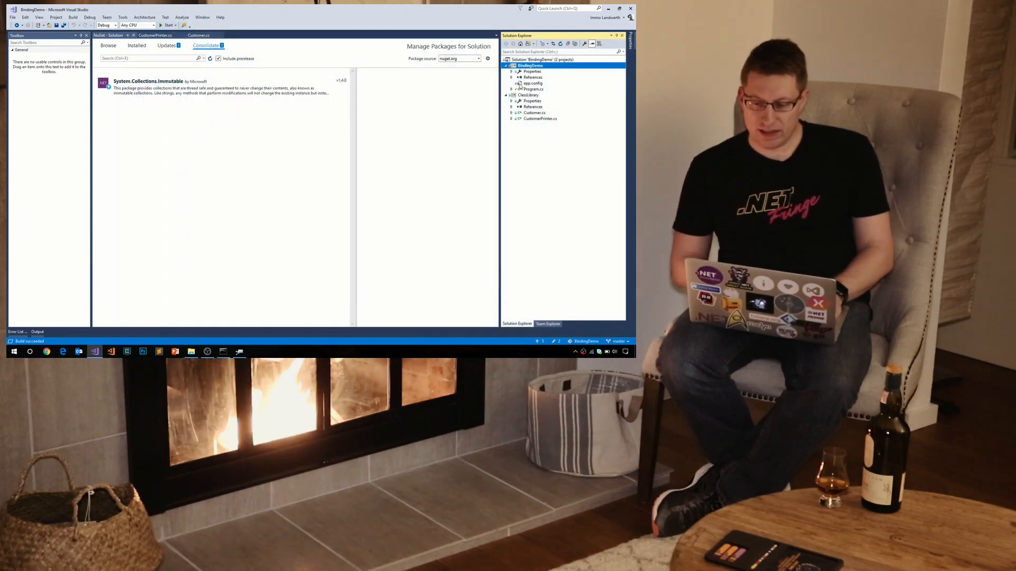
double_click(533, 83)
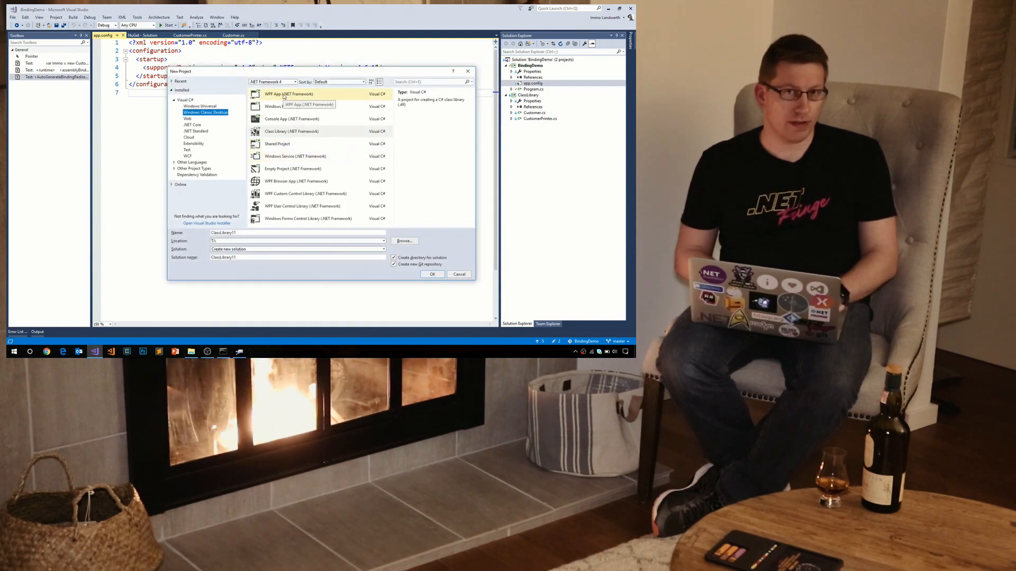
left_click(297, 81)
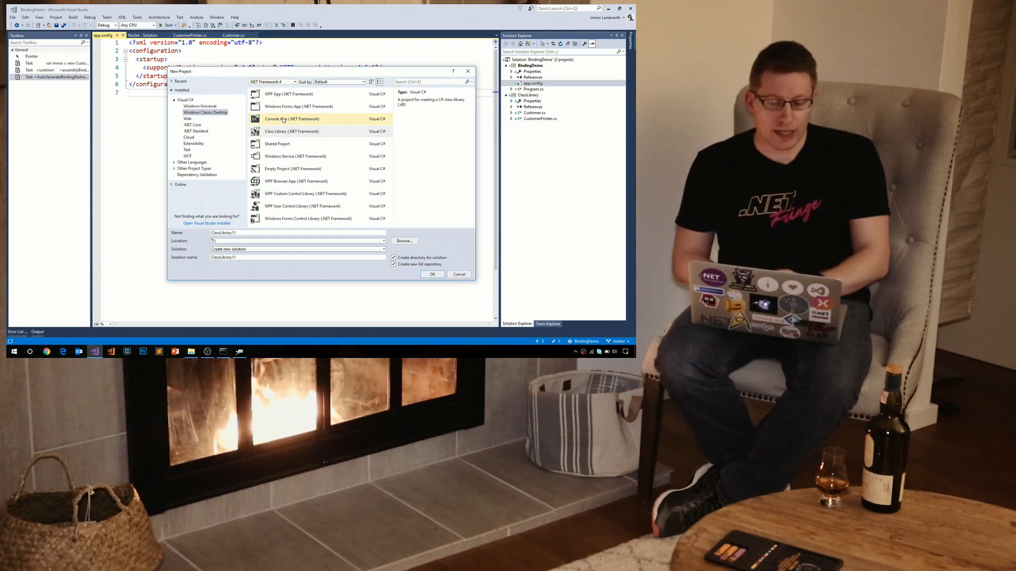
left_click(459, 274)
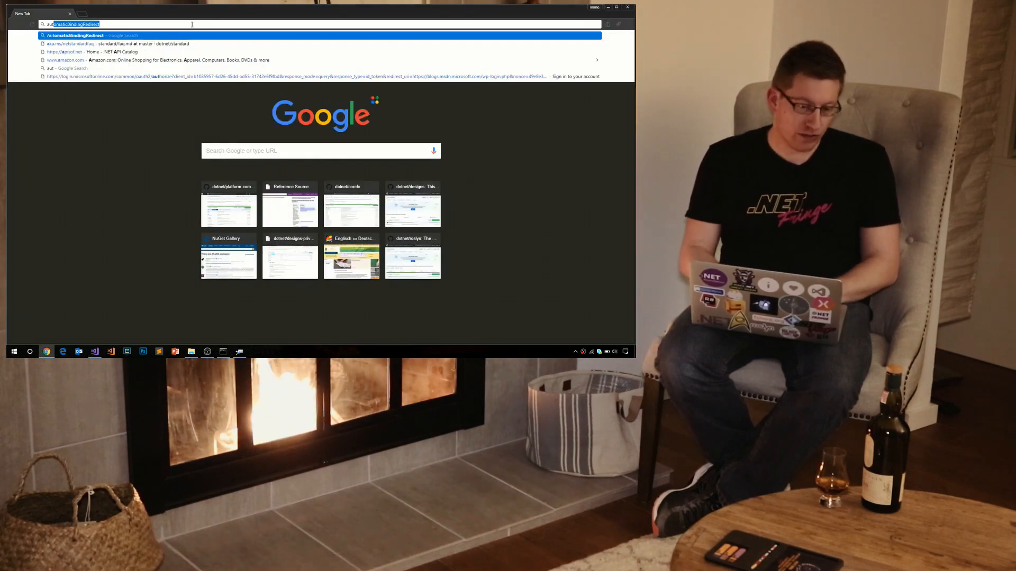
Find Microsoft's automatic binding redirection docs and select the AutoGenerateBindingRedirects property line
type("automatic binding redirects")
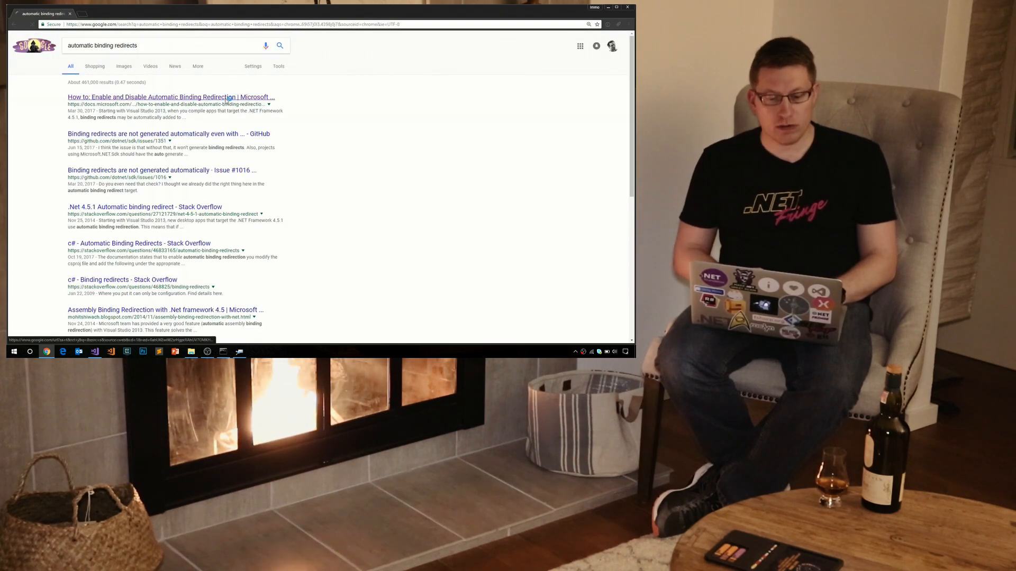
left_click(169, 97)
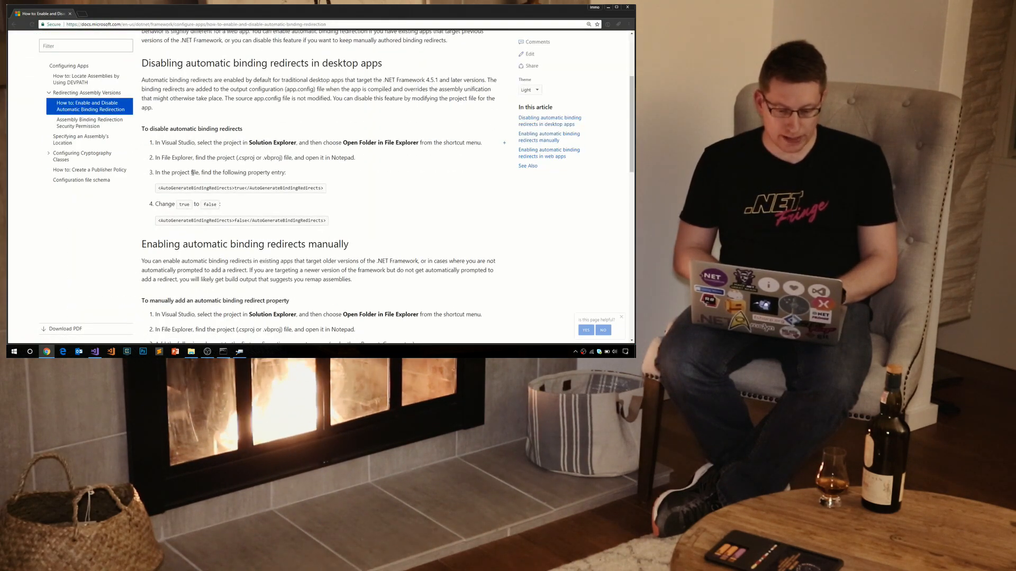
triple_click(240, 188)
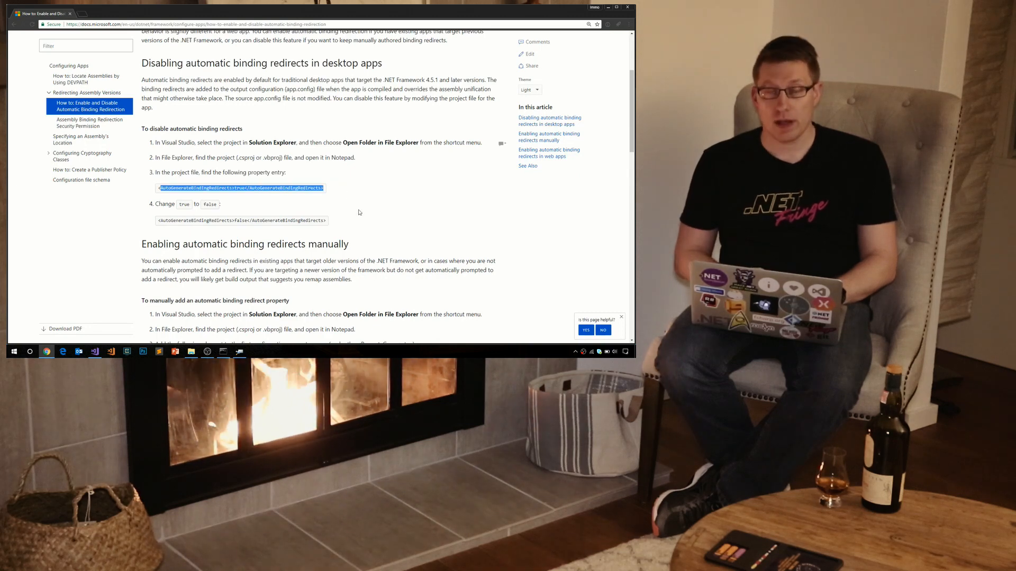